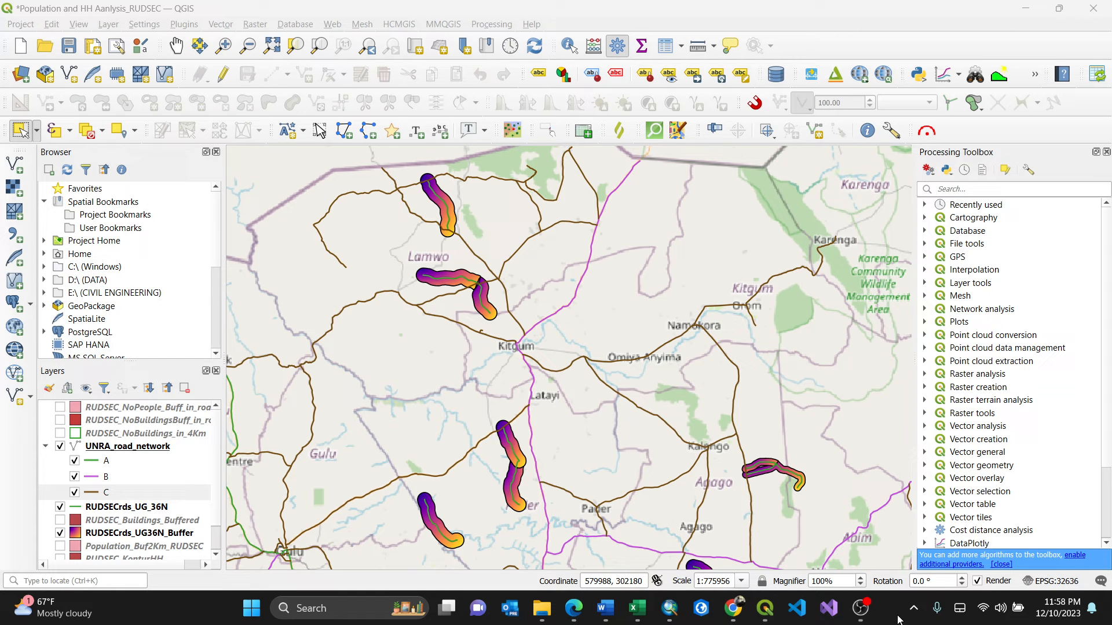
pyautogui.moveTo(149, 467)
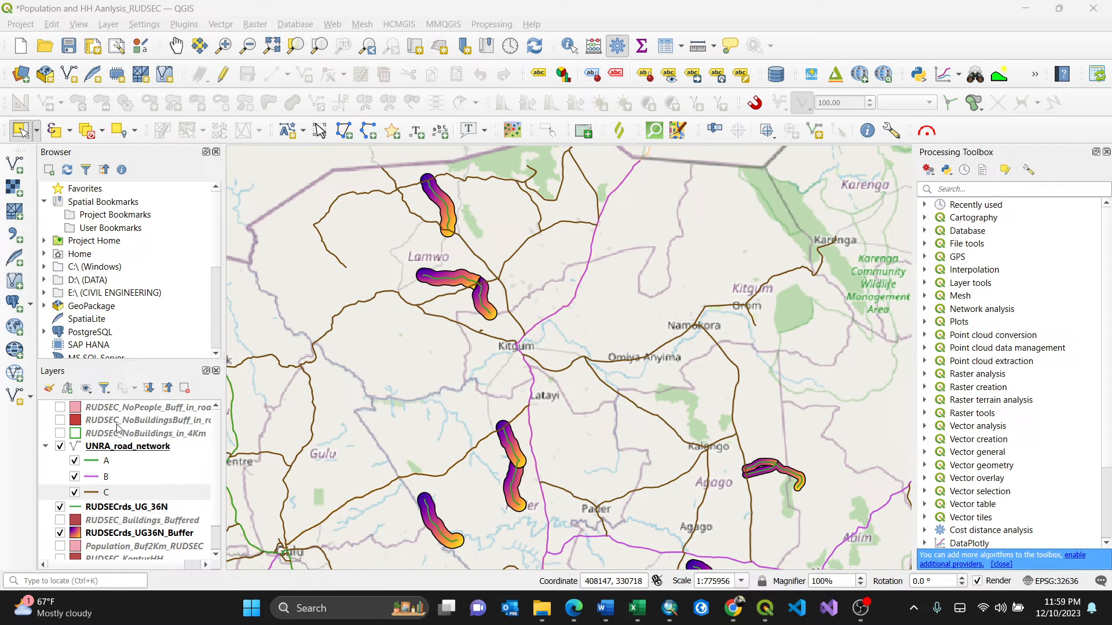
pyautogui.moveTo(163, 411)
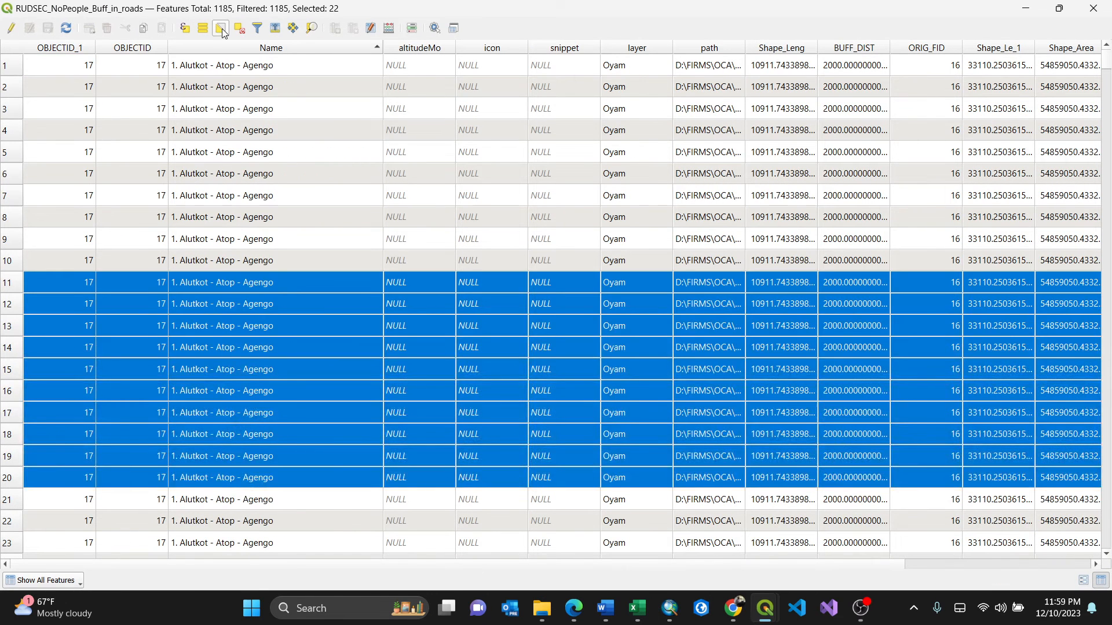
# Clear the selection, select the 51 Alutkot - Atop - Agengo buffer rows, and close the table
pyautogui.click(220, 28)
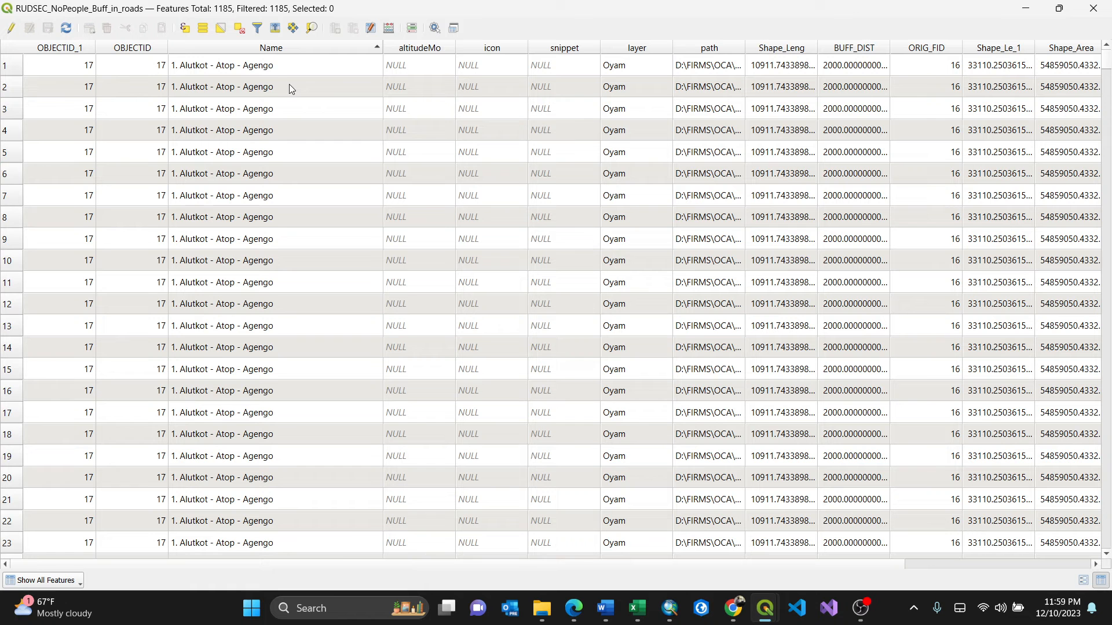
pyautogui.moveTo(254, 153)
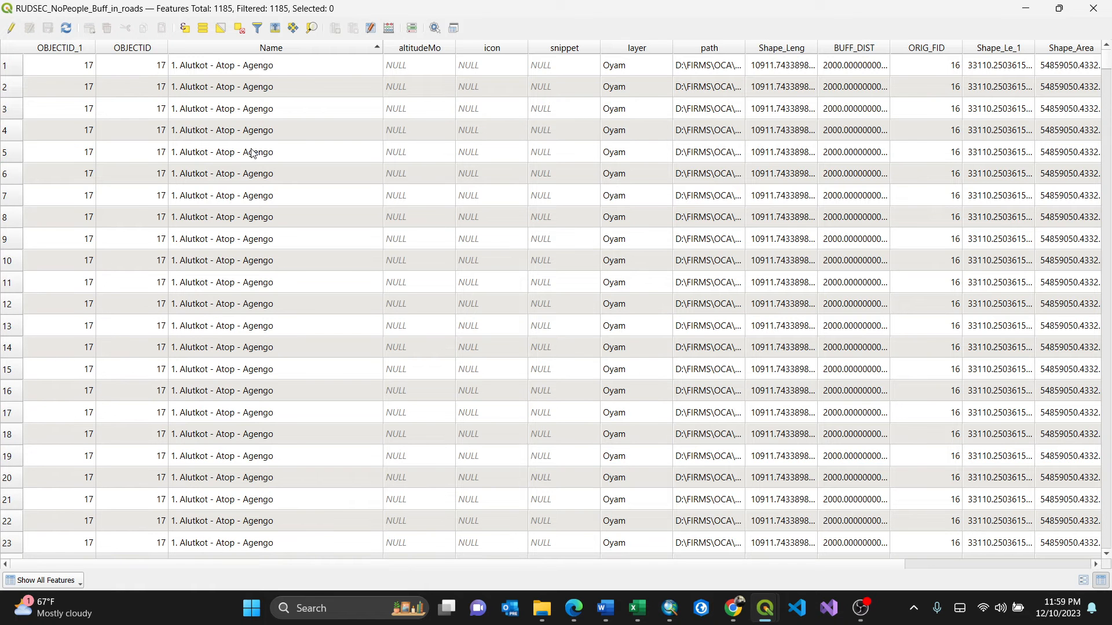
pyautogui.click(7, 65)
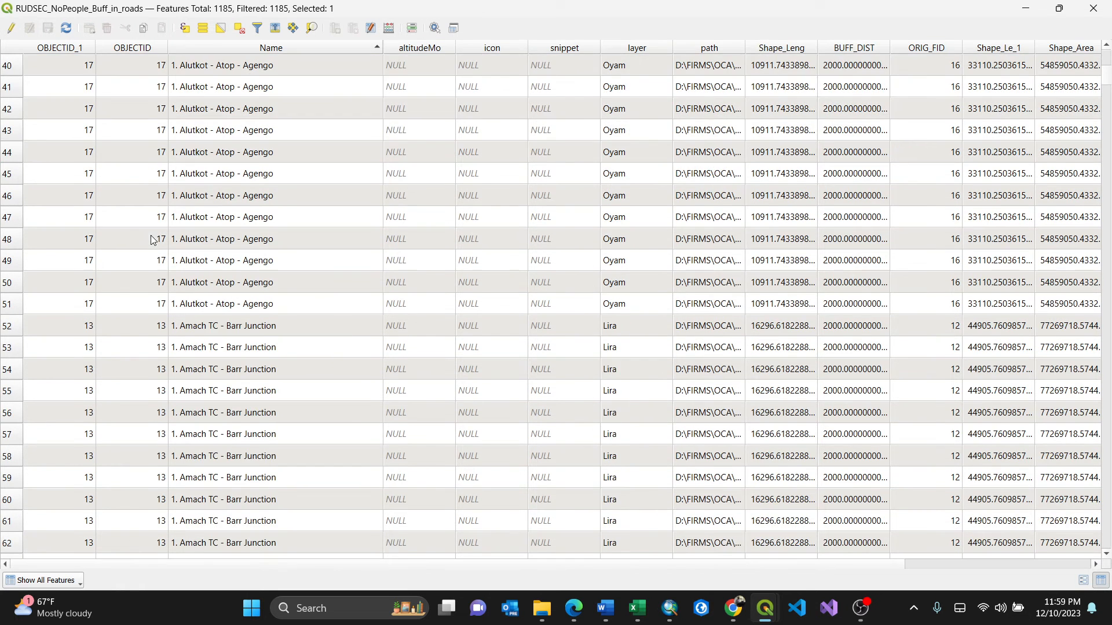
pyautogui.moveTo(17, 308)
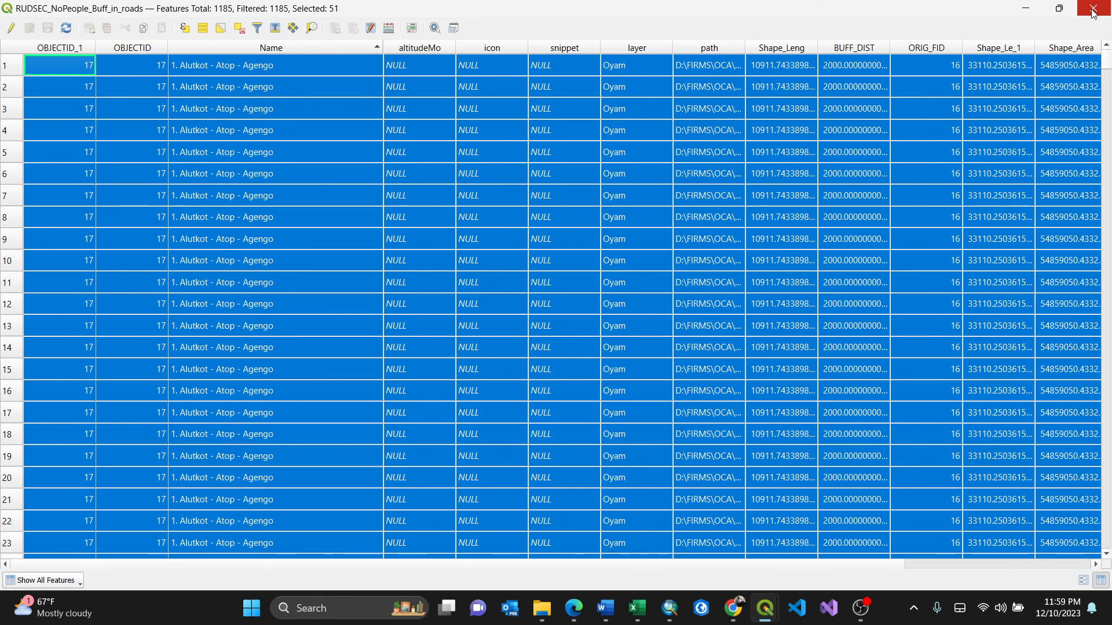
pyautogui.click(1098, 8)
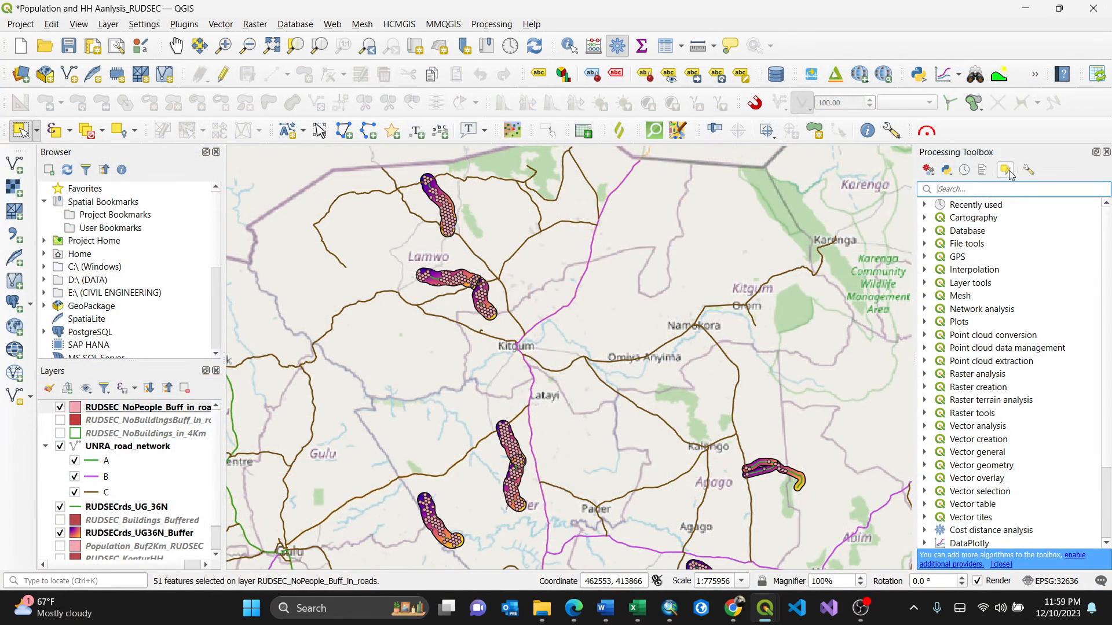
# Search the Processing Toolbox for 'CAT' and launch Statistics by categories
pyautogui.click(491, 23)
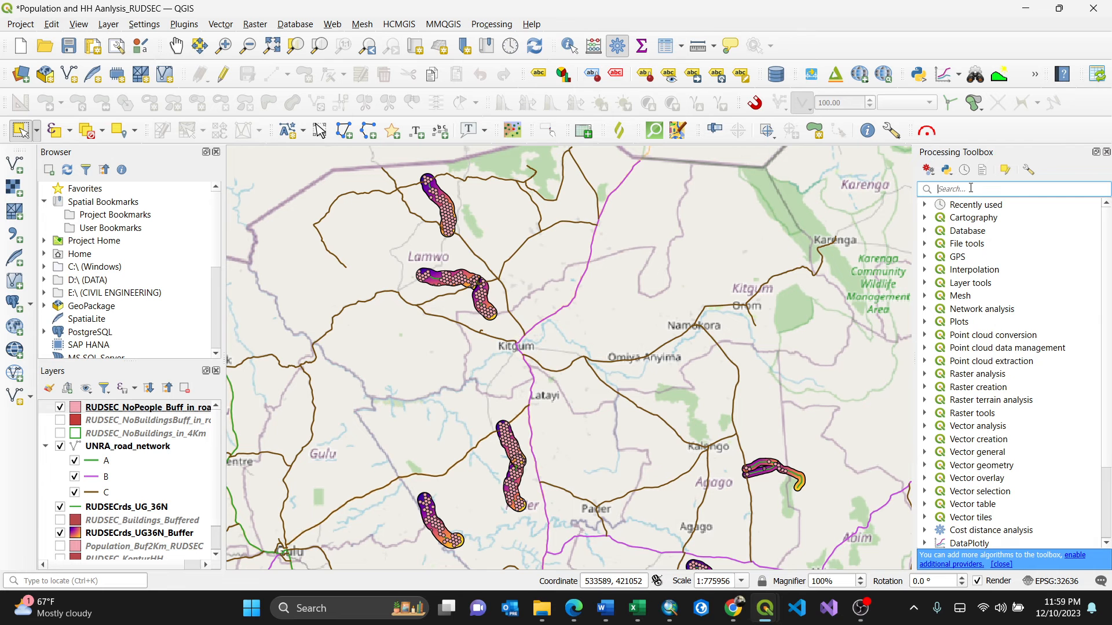
pyautogui.write('CATEGO')
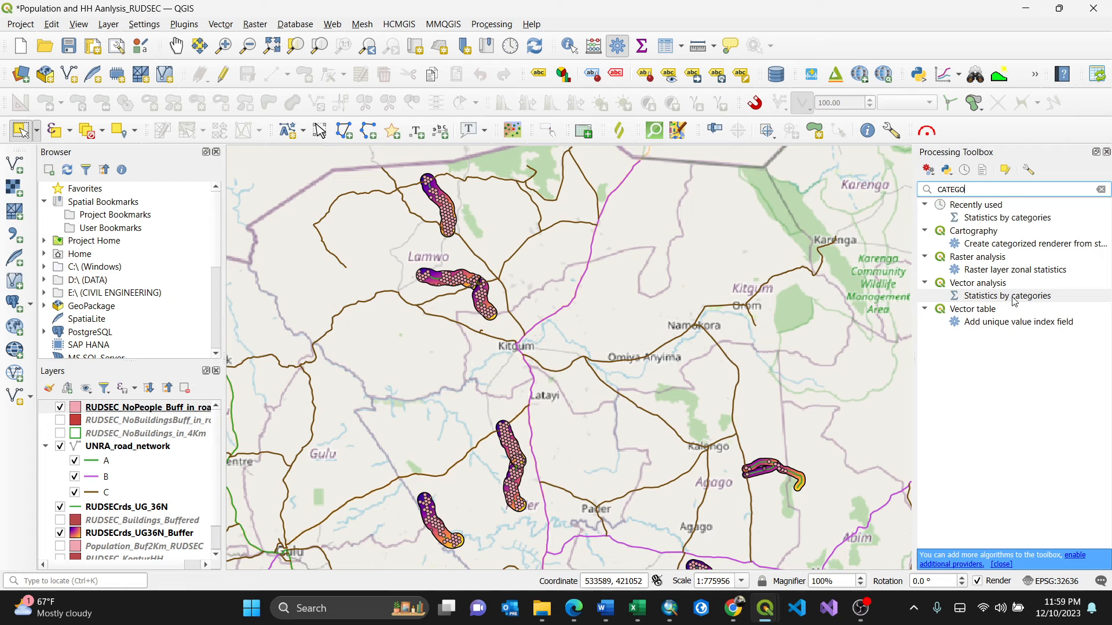
pyautogui.doubleClick(1006, 295)
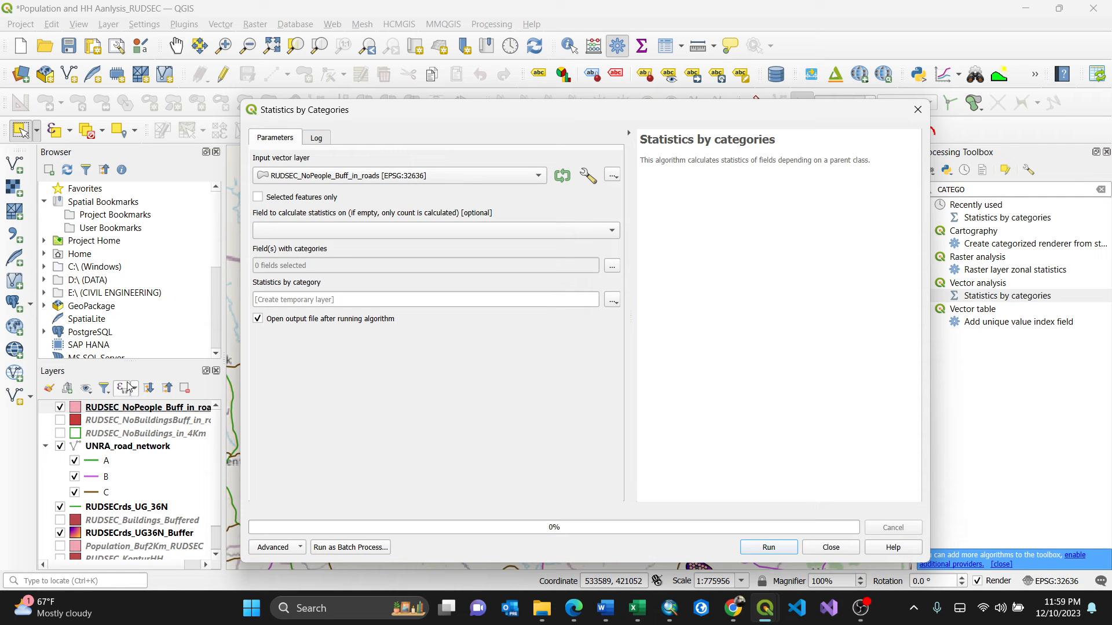
pyautogui.moveTo(521, 178)
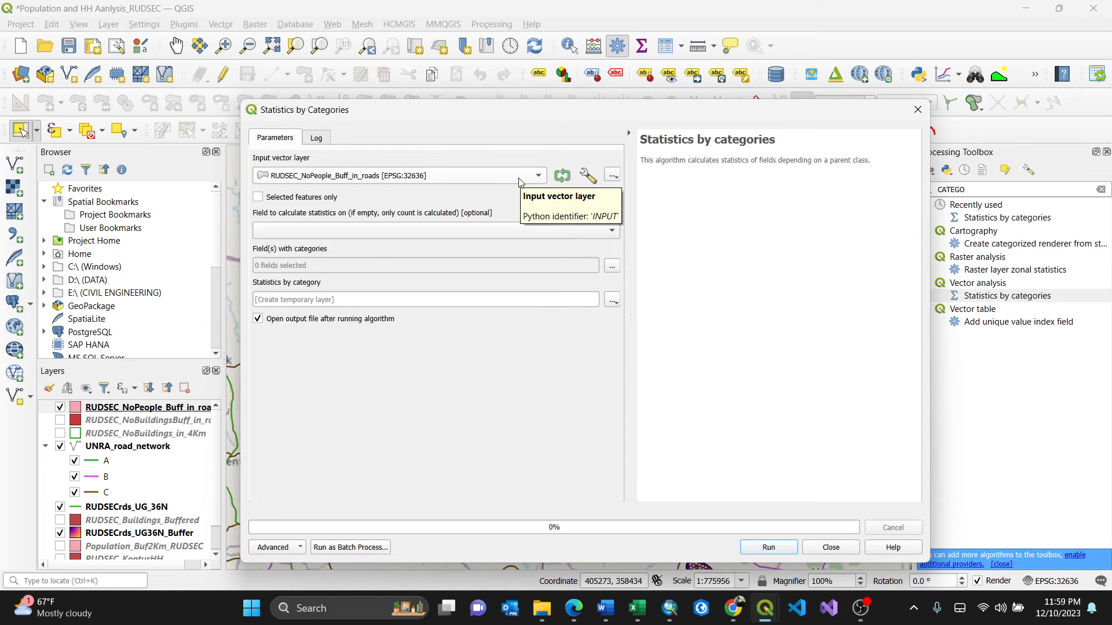
# Run Statistics by categories with Name as both the statistics field and the category field
pyautogui.click(434, 229)
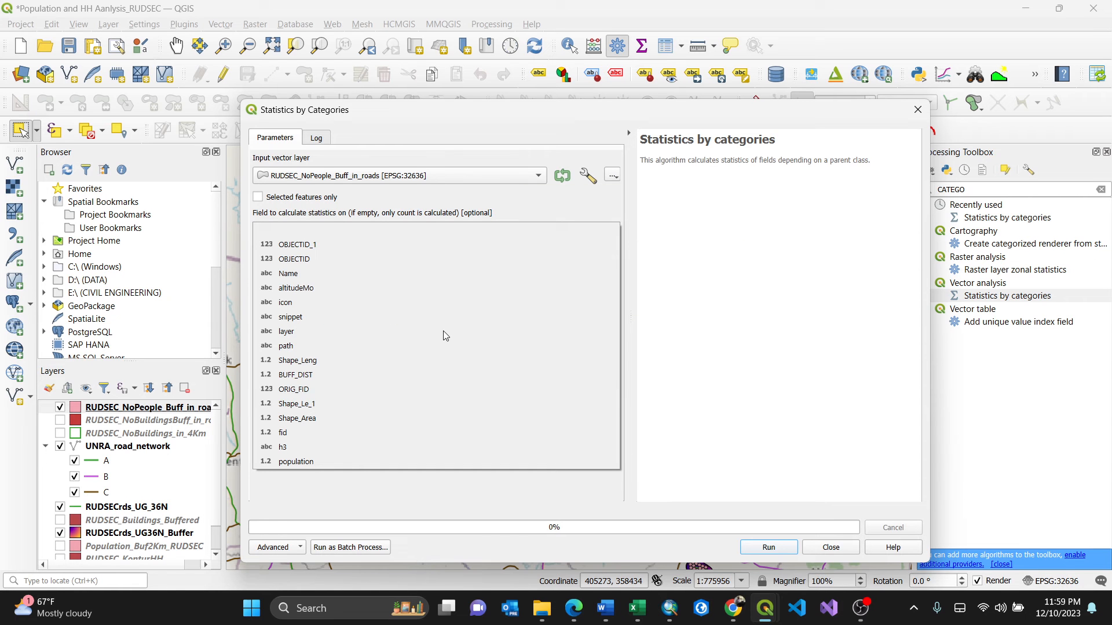
pyautogui.click(289, 274)
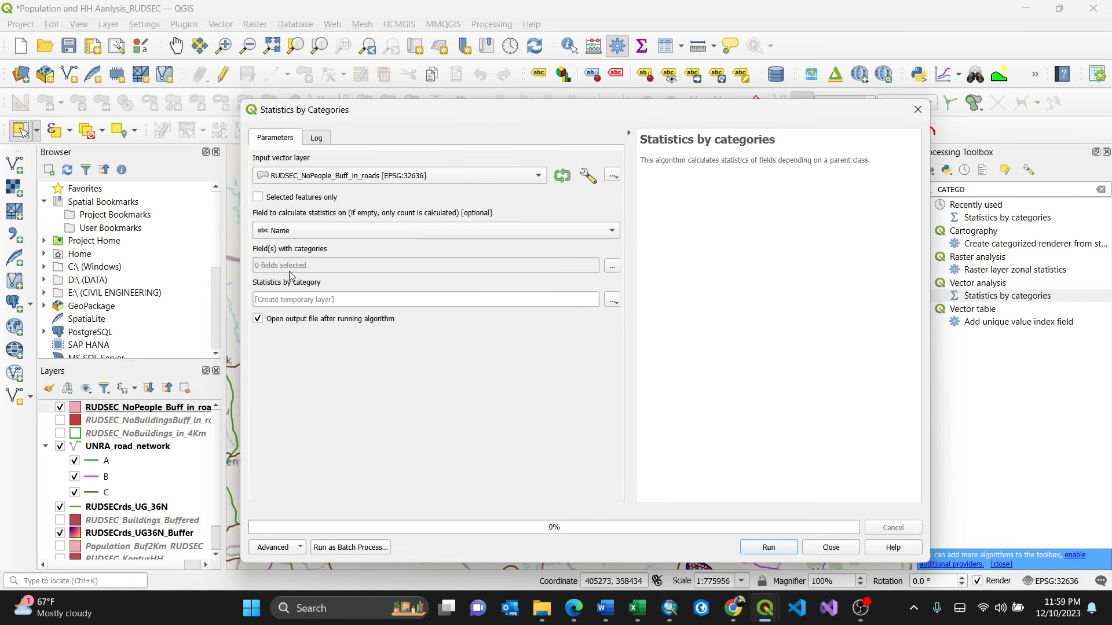
pyautogui.click(610, 265)
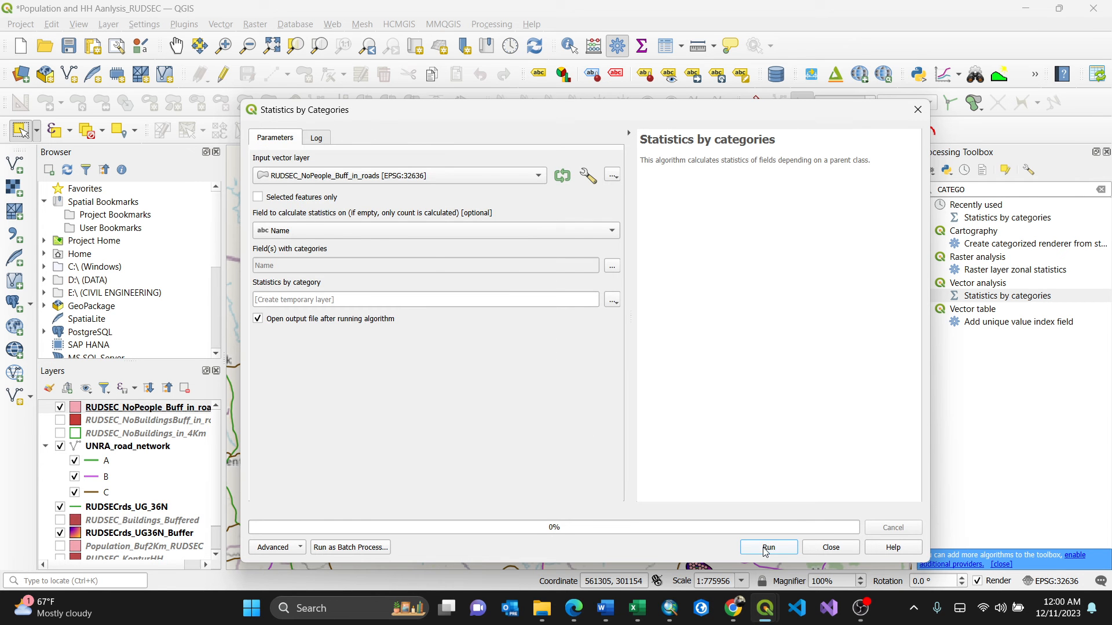
pyautogui.click(768, 548)
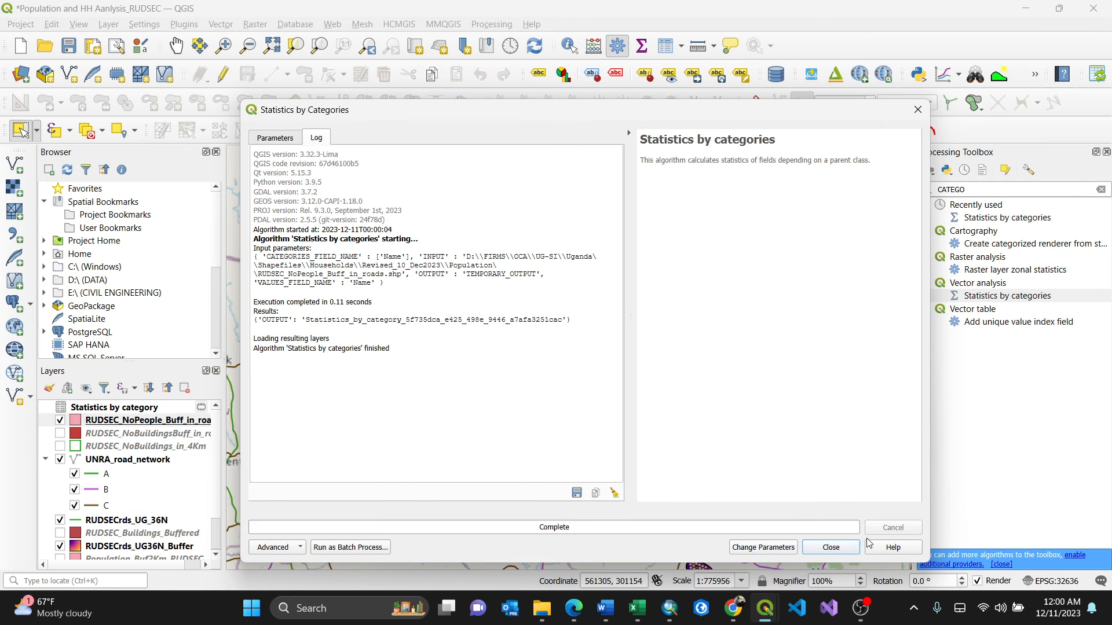
pyautogui.click(829, 546)
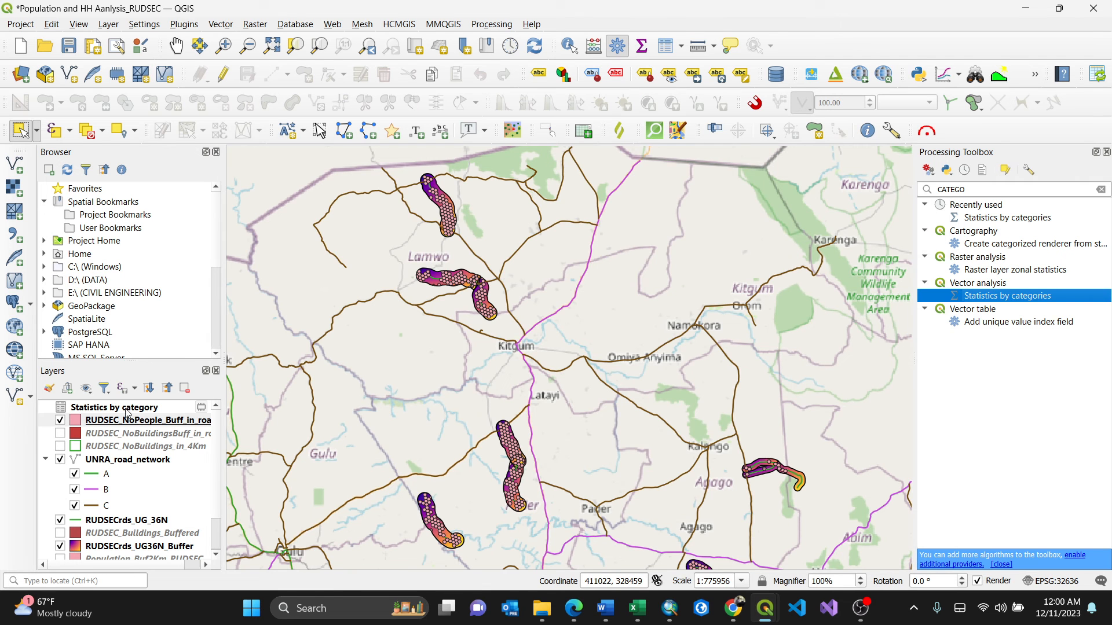
# Review the count column of the Statistics by category table, 28 road names including 51 for Alutkot - Atop - Agengo
pyautogui.click(114, 407)
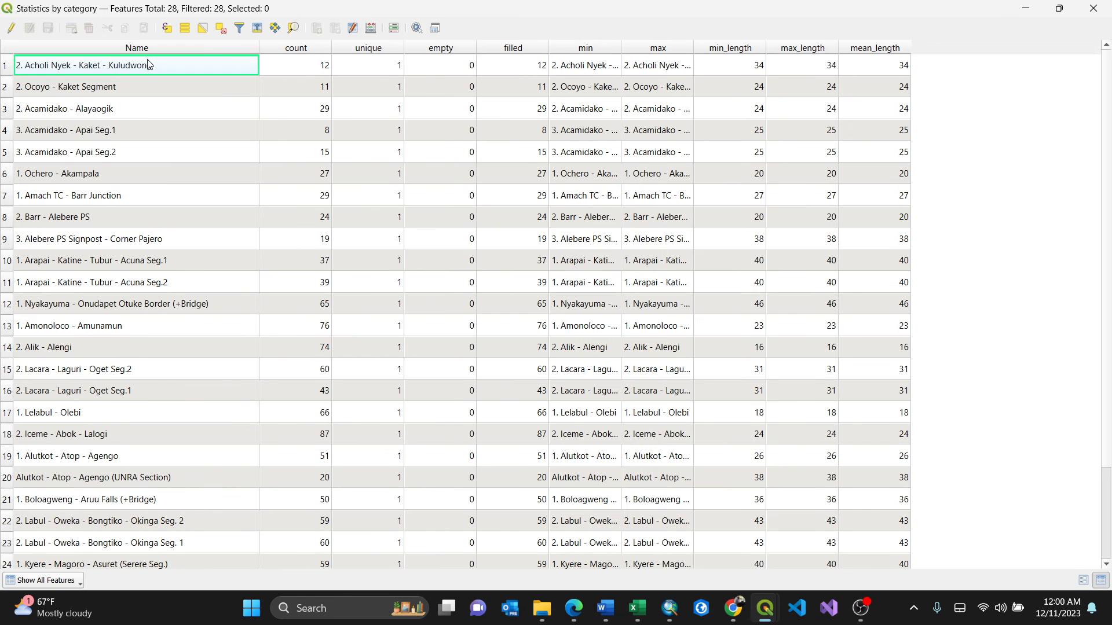
pyautogui.click(131, 48)
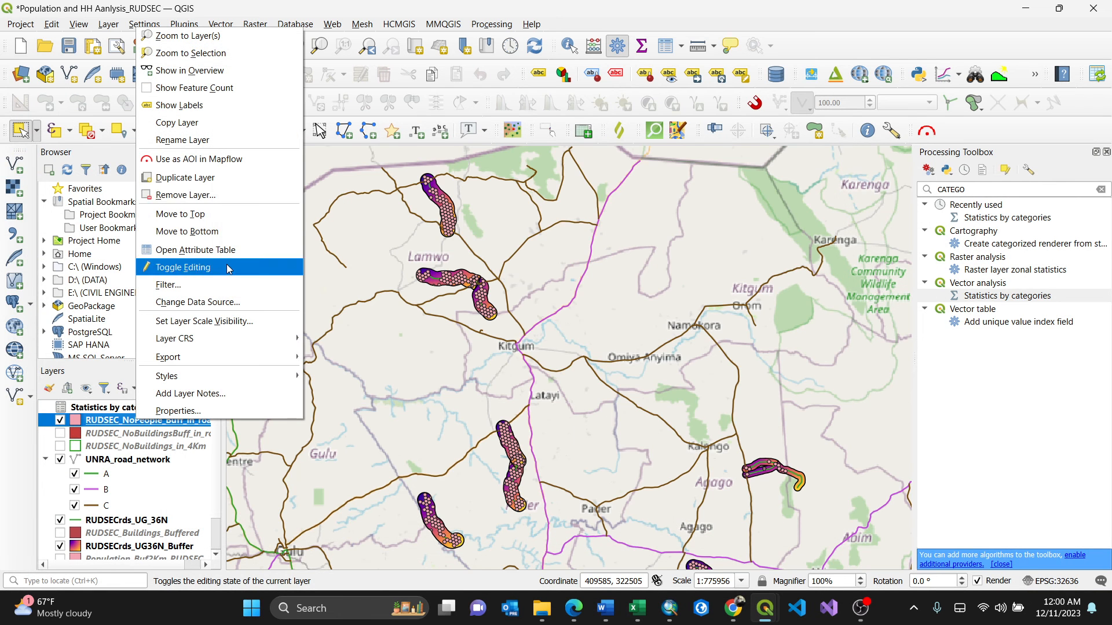
# In the buffer layer's attribute table select the 29 Amach TC - Barr Junction rows starting at row 52
pyautogui.click(197, 250)
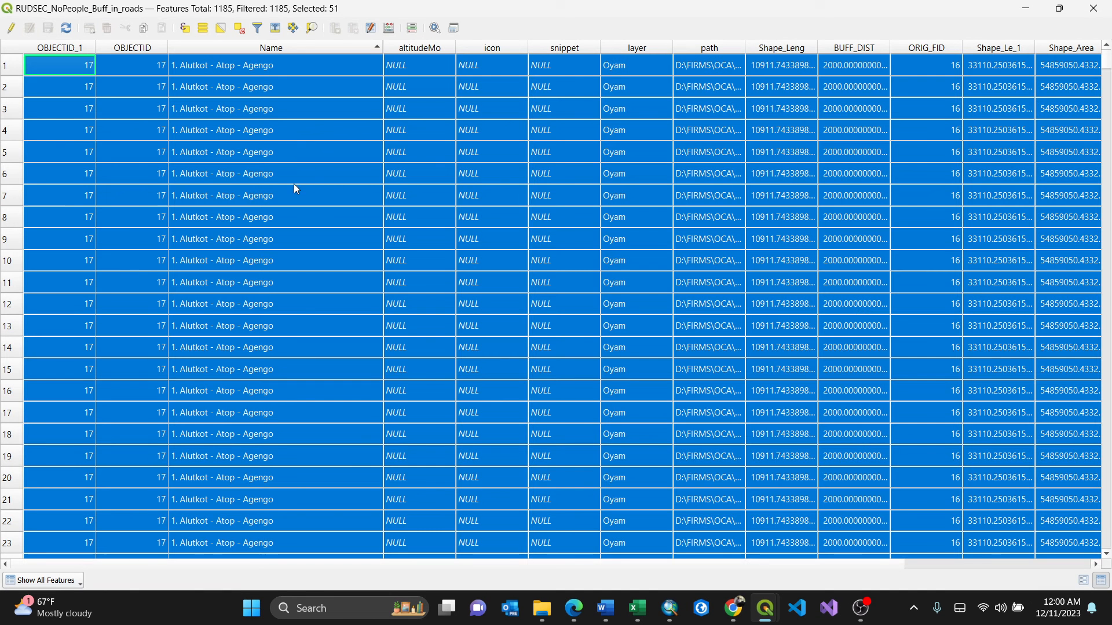
pyautogui.scroll(-3)
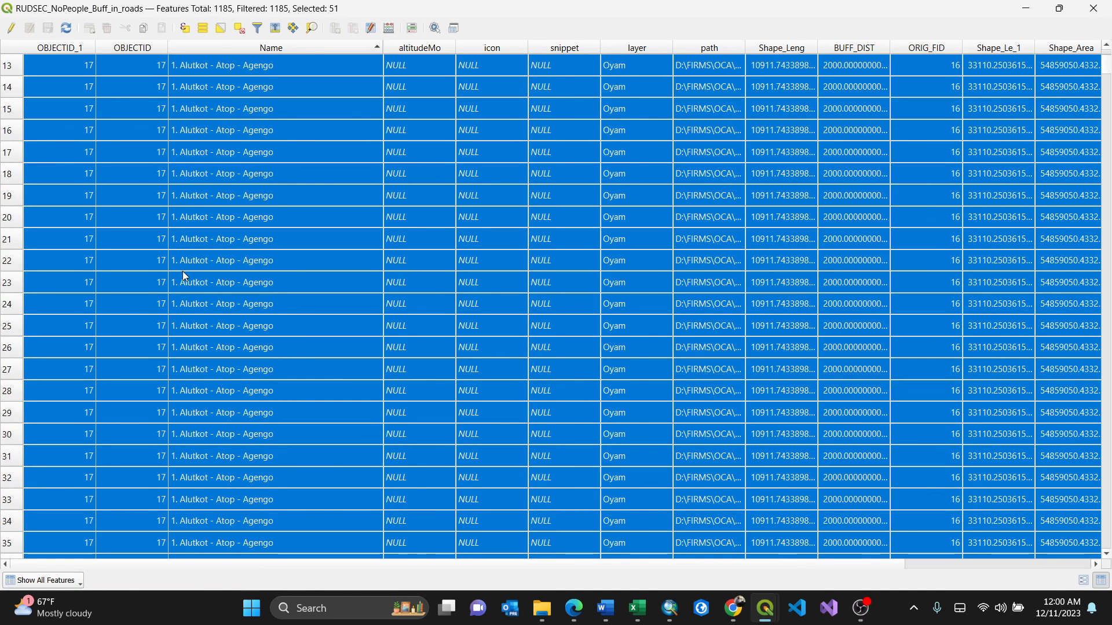
pyautogui.click(59, 325)
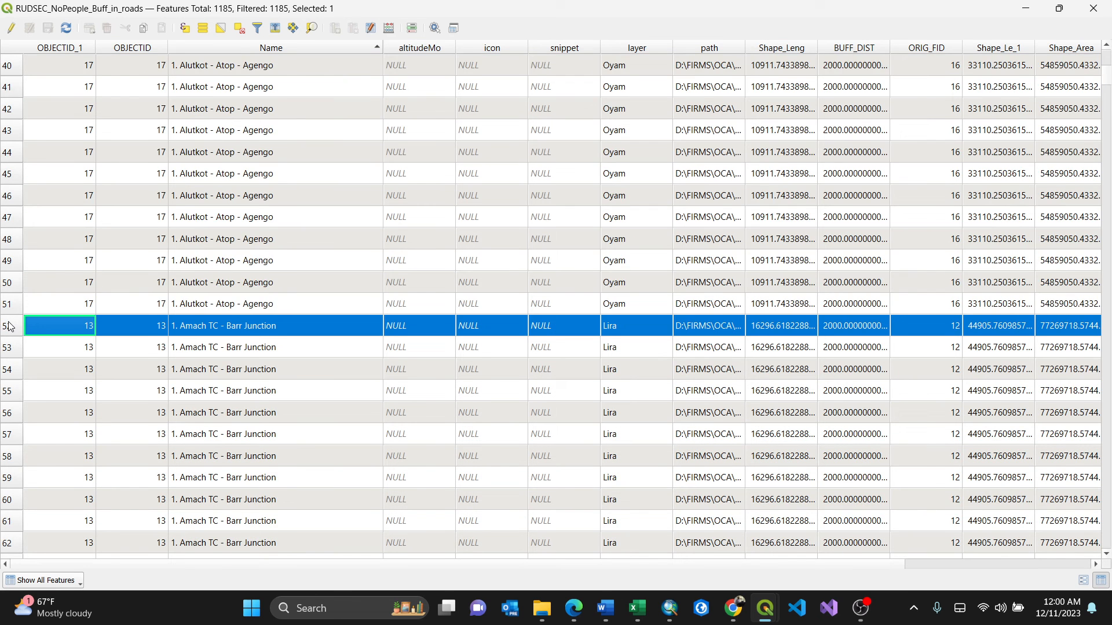
pyautogui.scroll(-3)
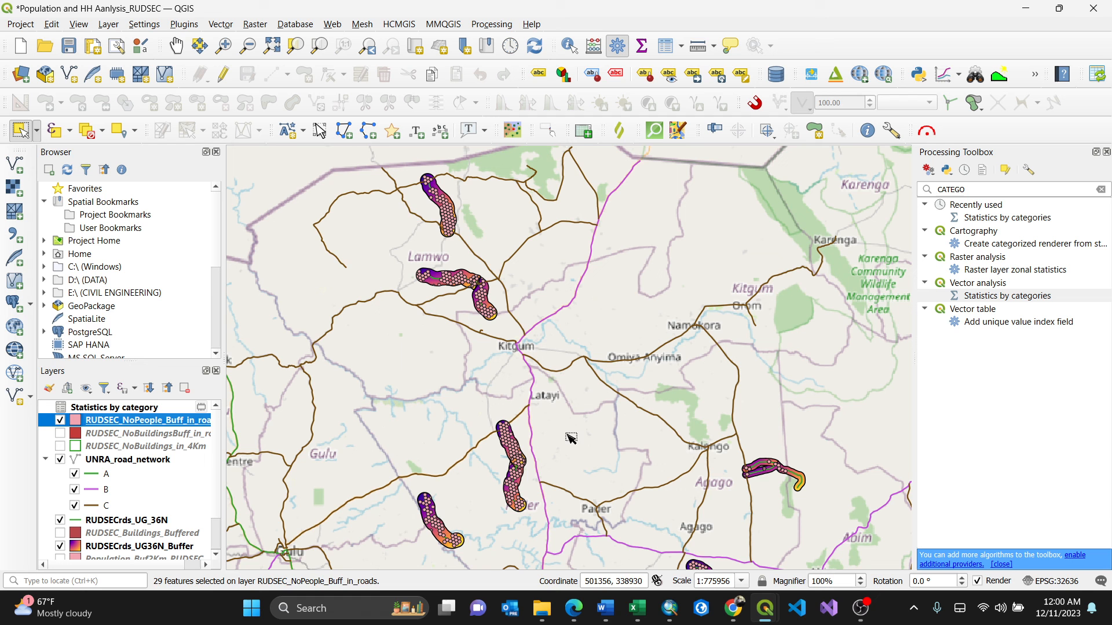
pyautogui.moveTo(923, 31)
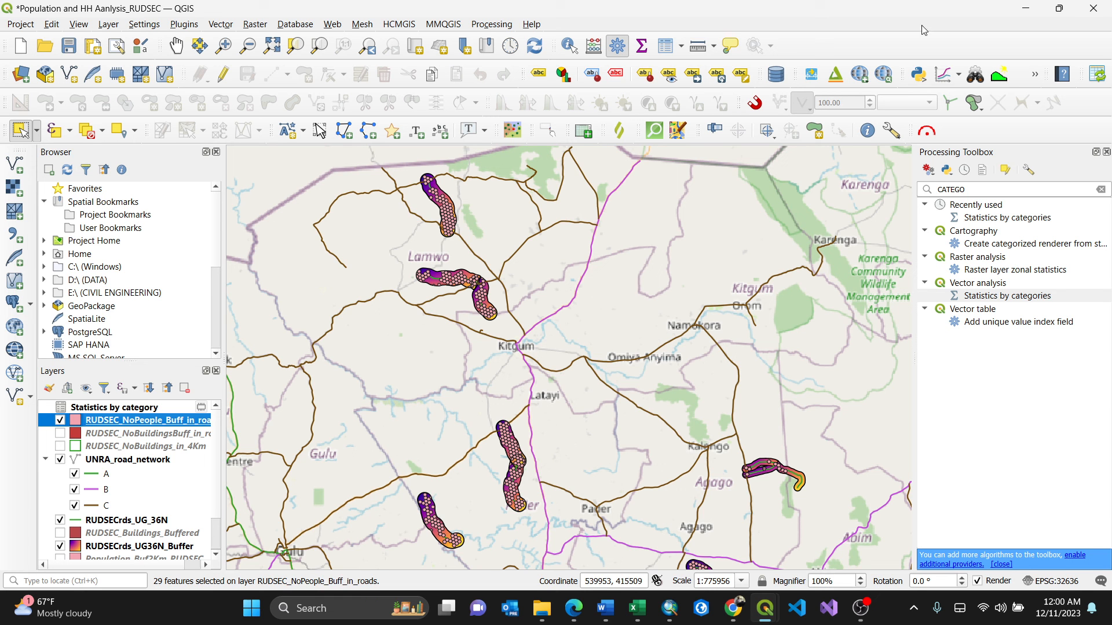